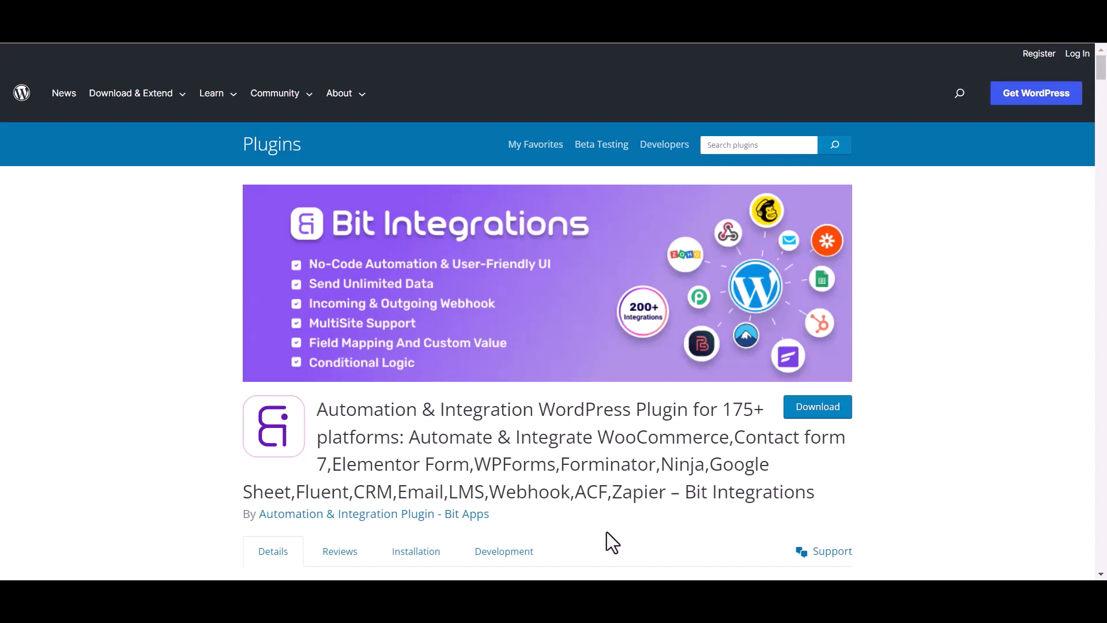
Start a new integration and choose Ninja Forms as its trigger
{"action": "double_click", "coordinate": [749, 492]}
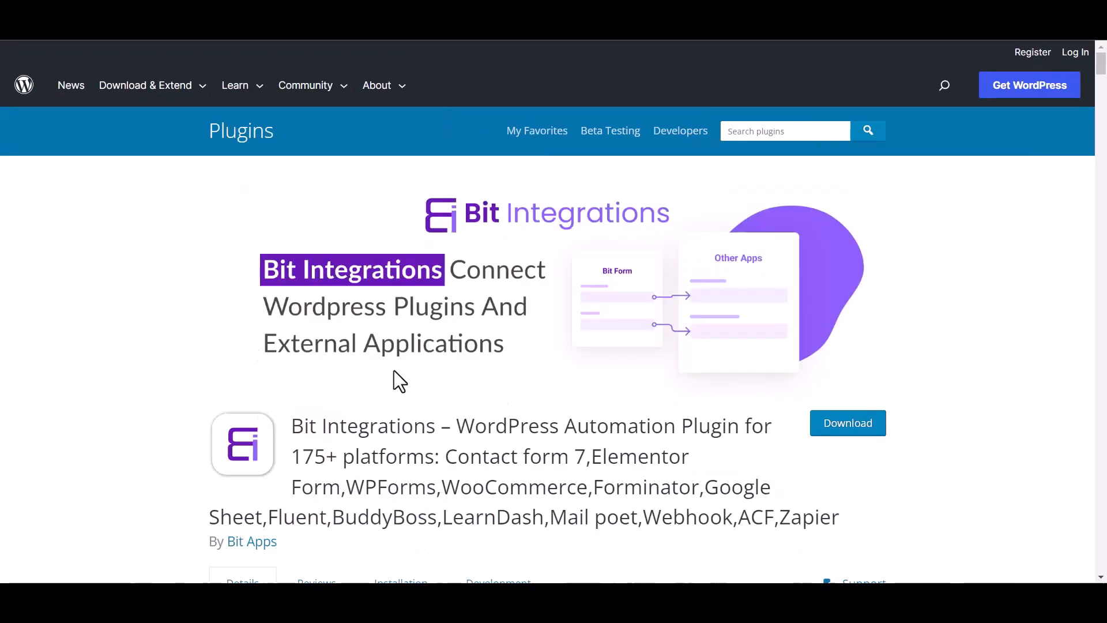
{"action": "double_click", "coordinate": [365, 426]}
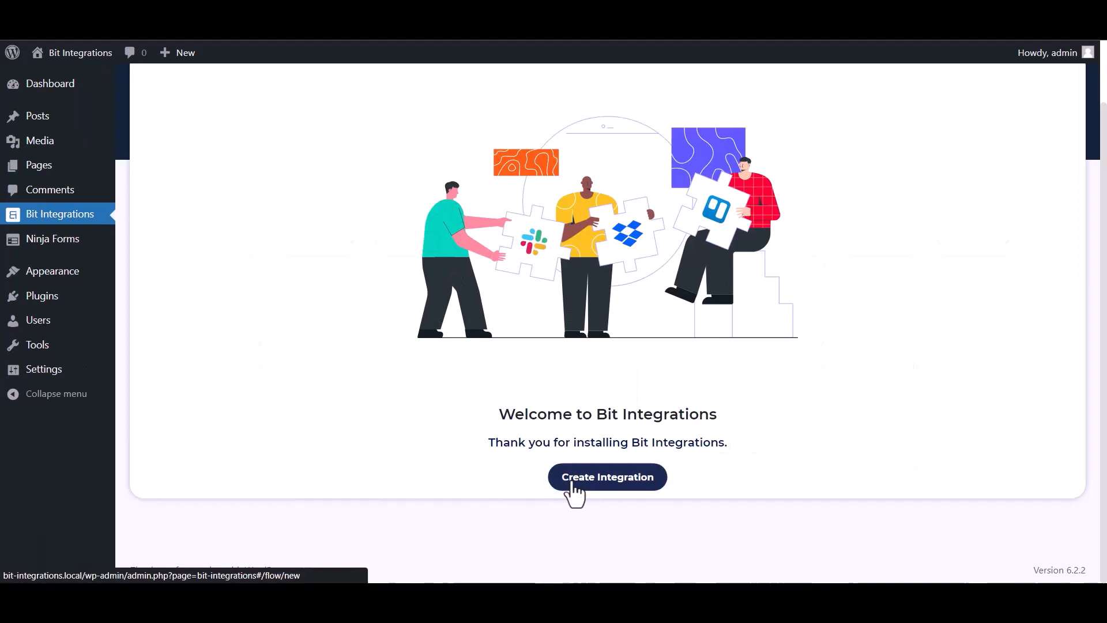
{"action": "left_click", "coordinate": [606, 476]}
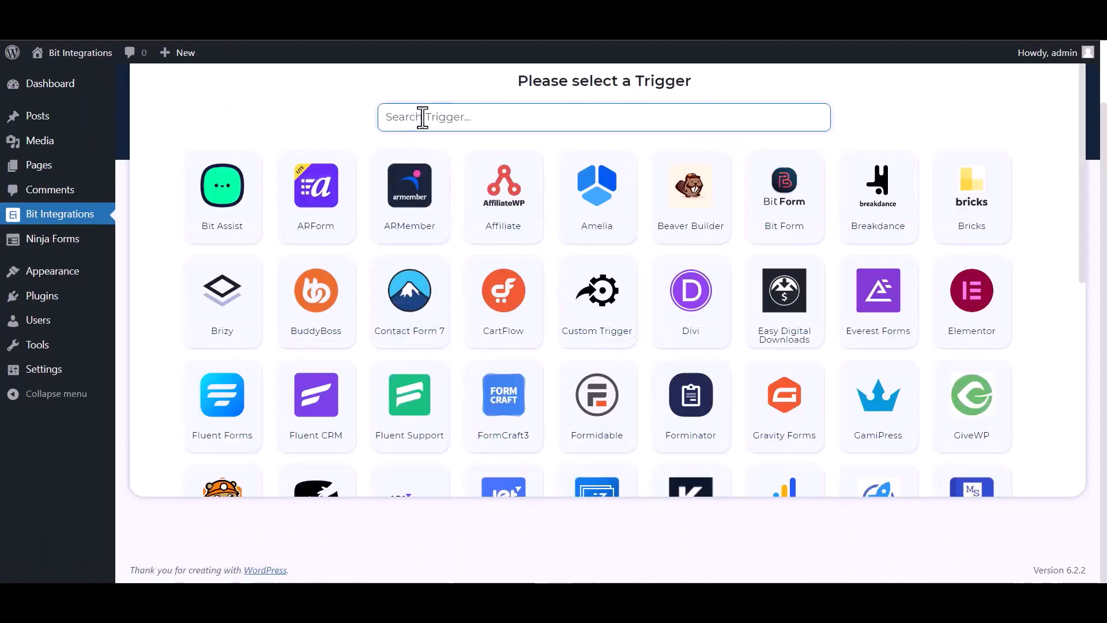
{"action": "type", "text": "n"}
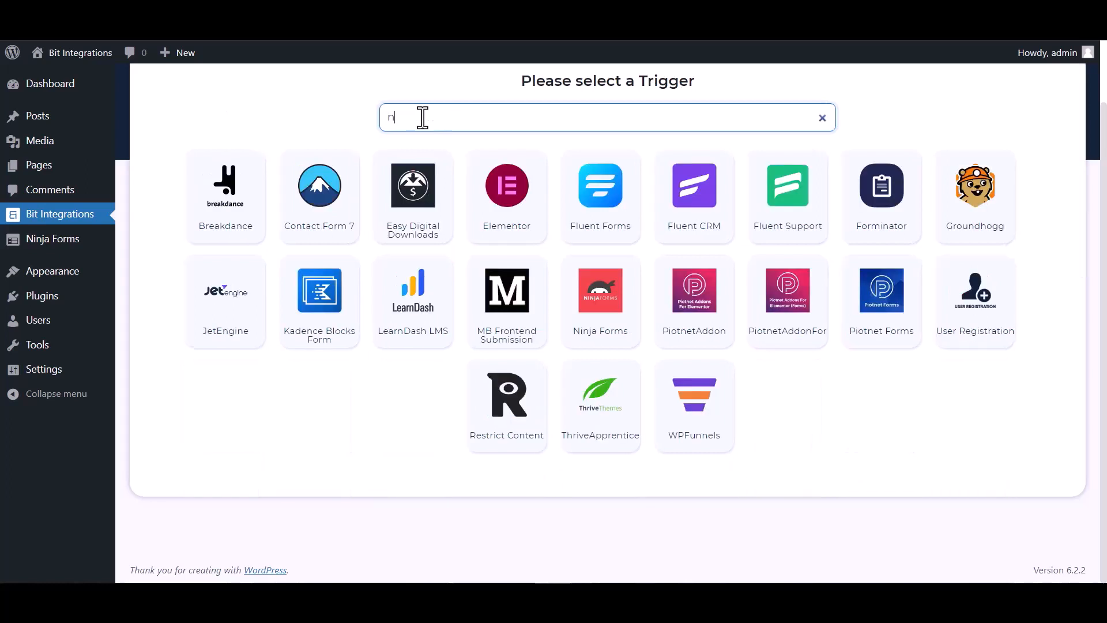
{"action": "type", "text": "in"}
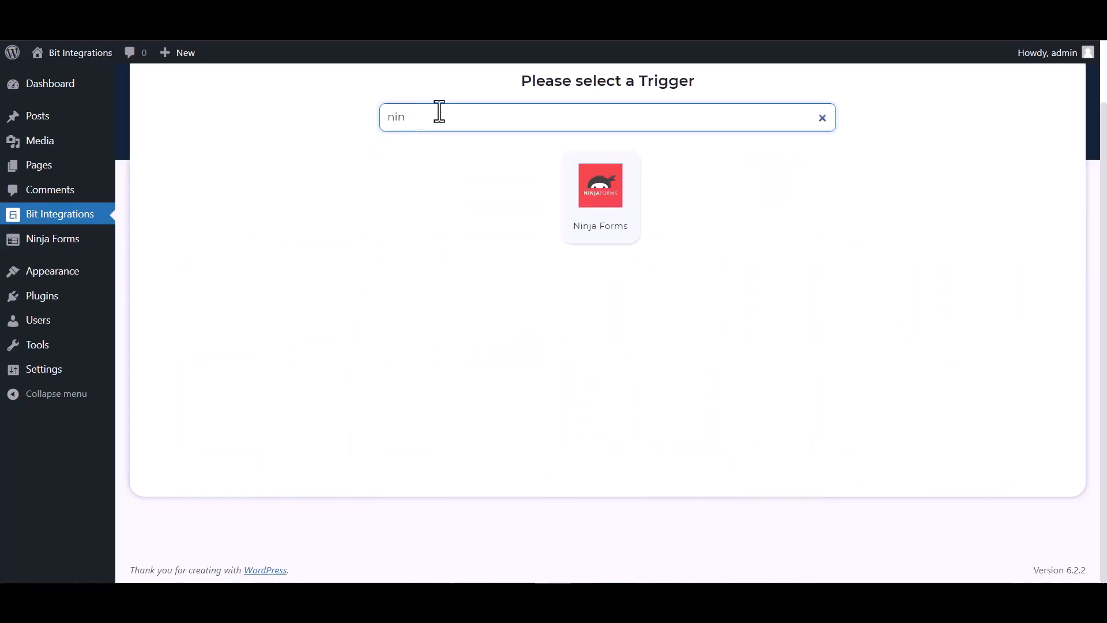
{"action": "left_click", "coordinate": [600, 185]}
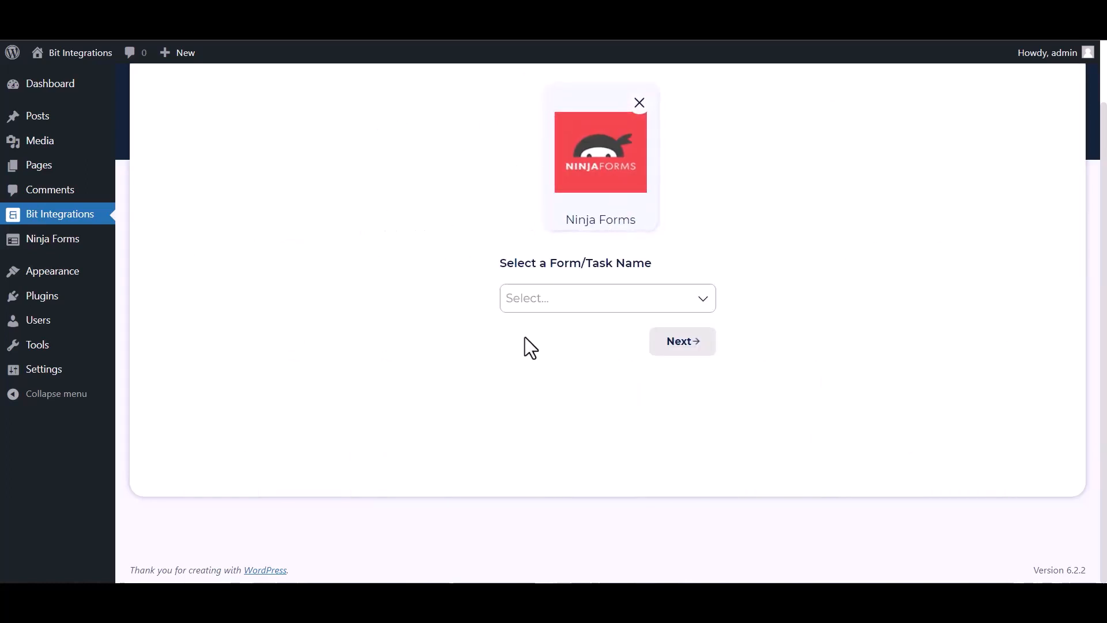
Select the Contact Me form as the trigger and continue to the action choice
{"action": "left_click", "coordinate": [605, 298]}
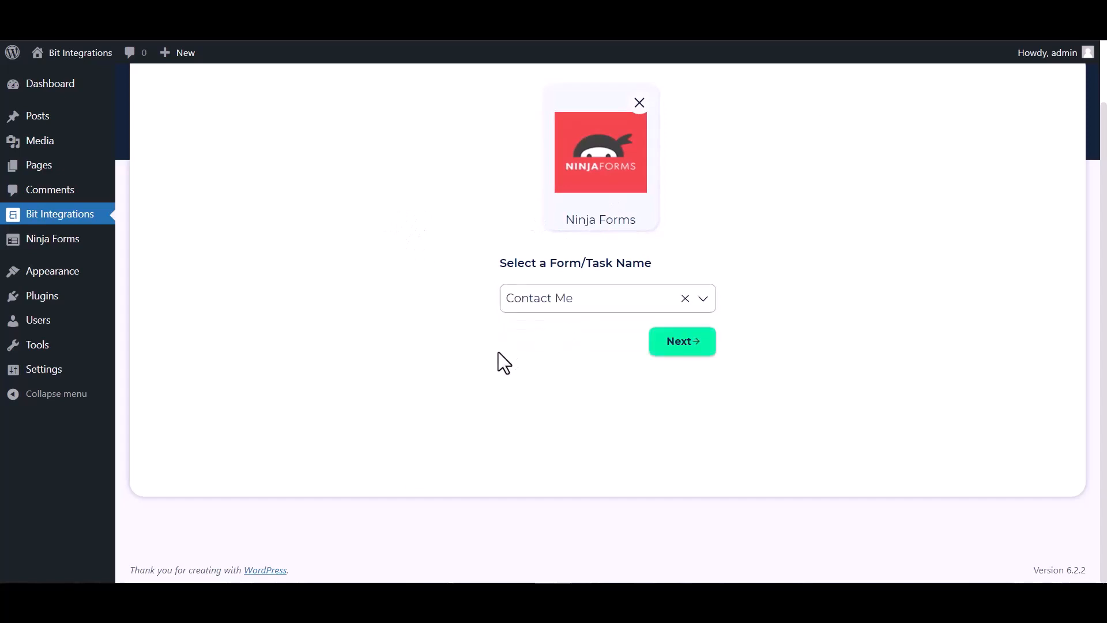
{"action": "left_click", "coordinate": [682, 341]}
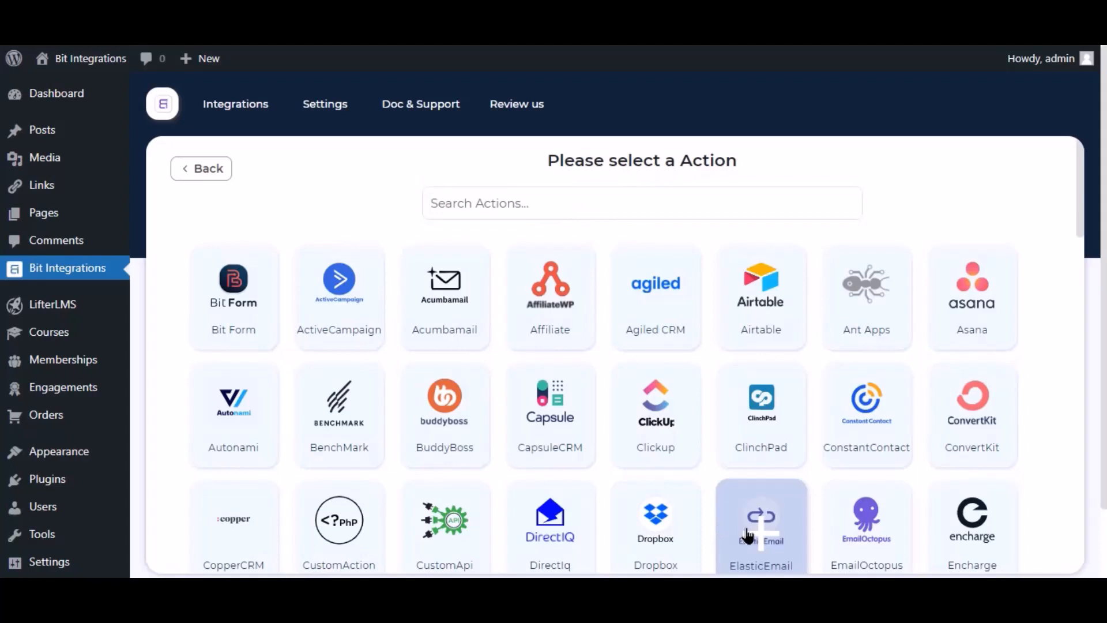
Choose MailRelay as the action, keeping the existing integration name
{"action": "type", "text": "mailre"}
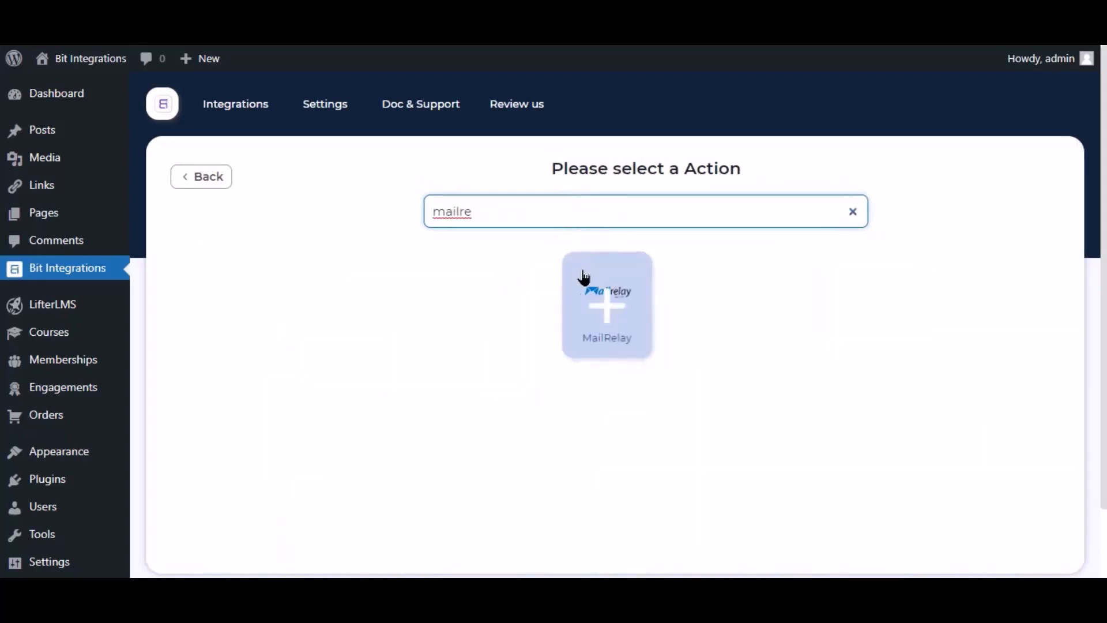
{"action": "left_click", "coordinate": [605, 305]}
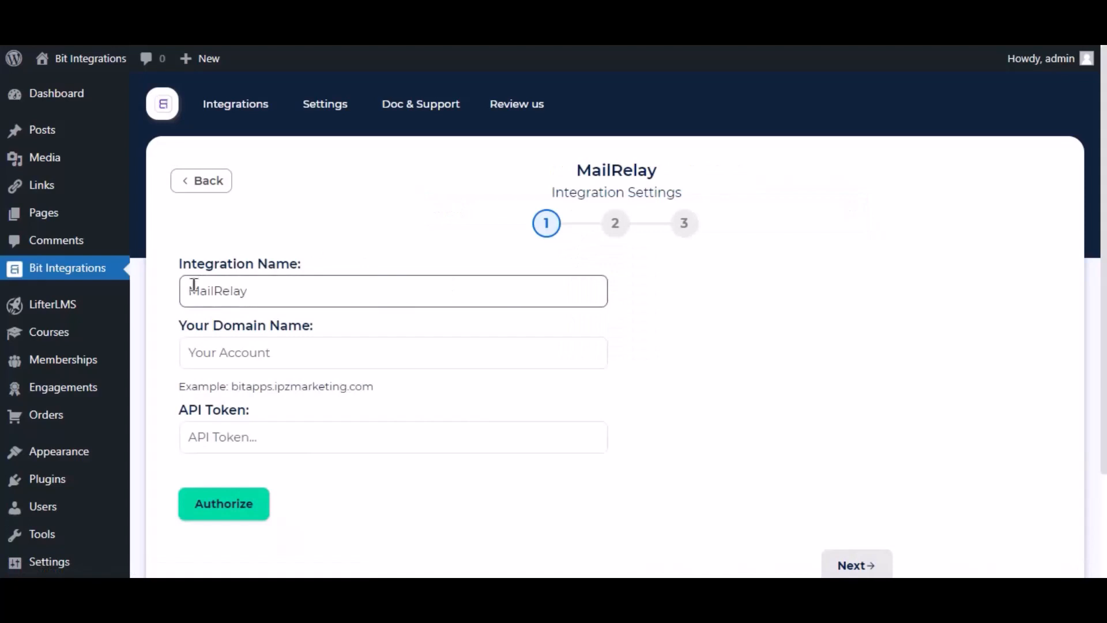
{"action": "double_click", "coordinate": [218, 290]}
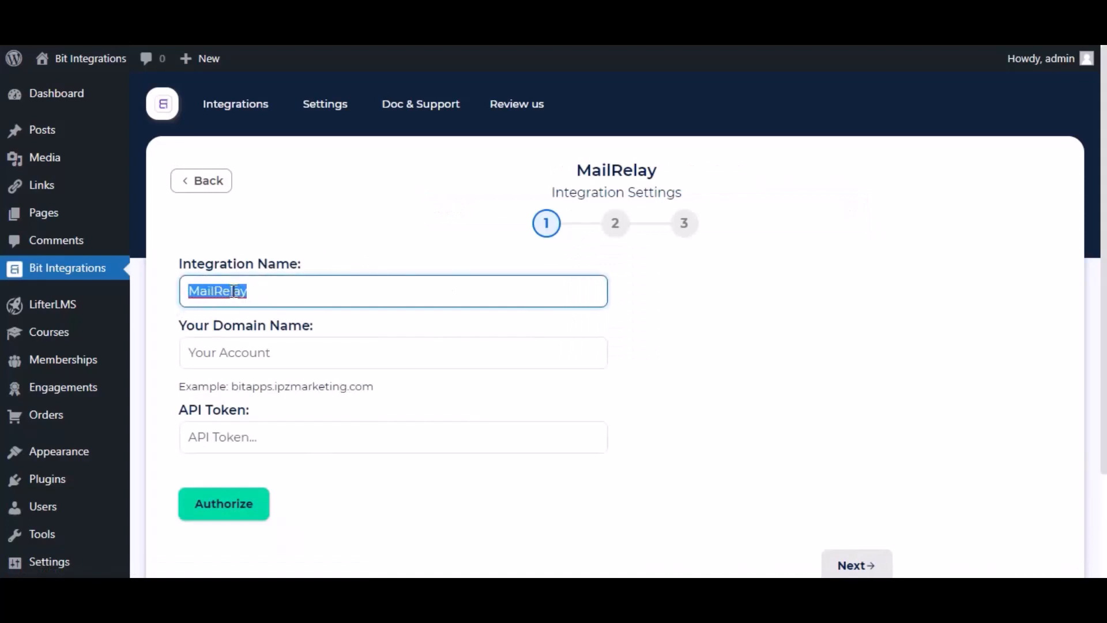
Enter almizan1 as the account domain and go to MailRelay's API token page
{"action": "left_click", "coordinate": [393, 353]}
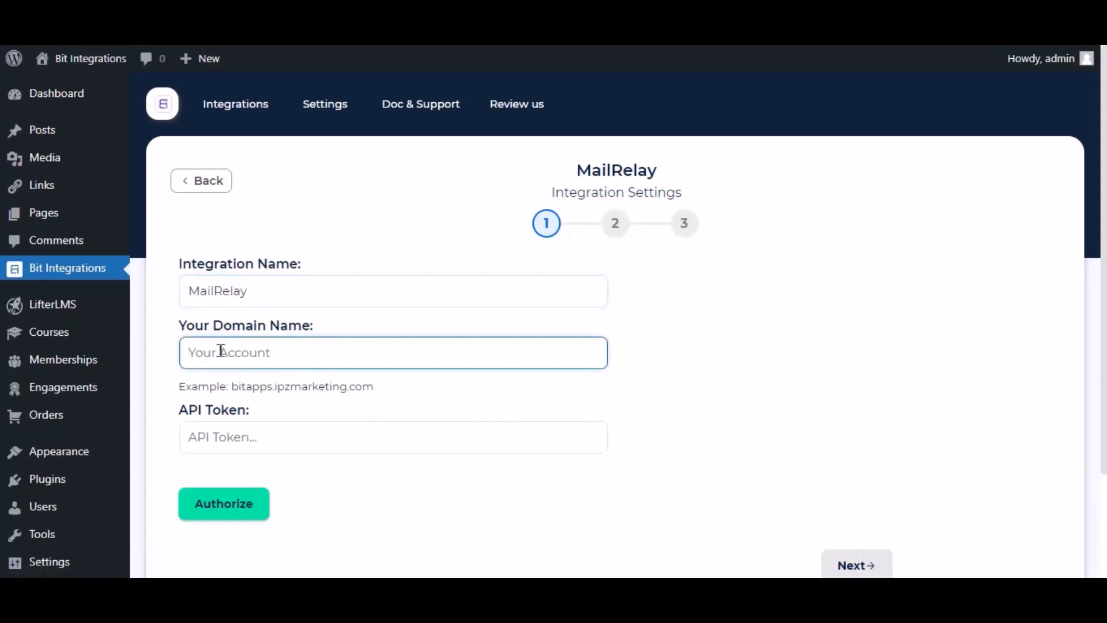
{"action": "left_click", "coordinate": [394, 353]}
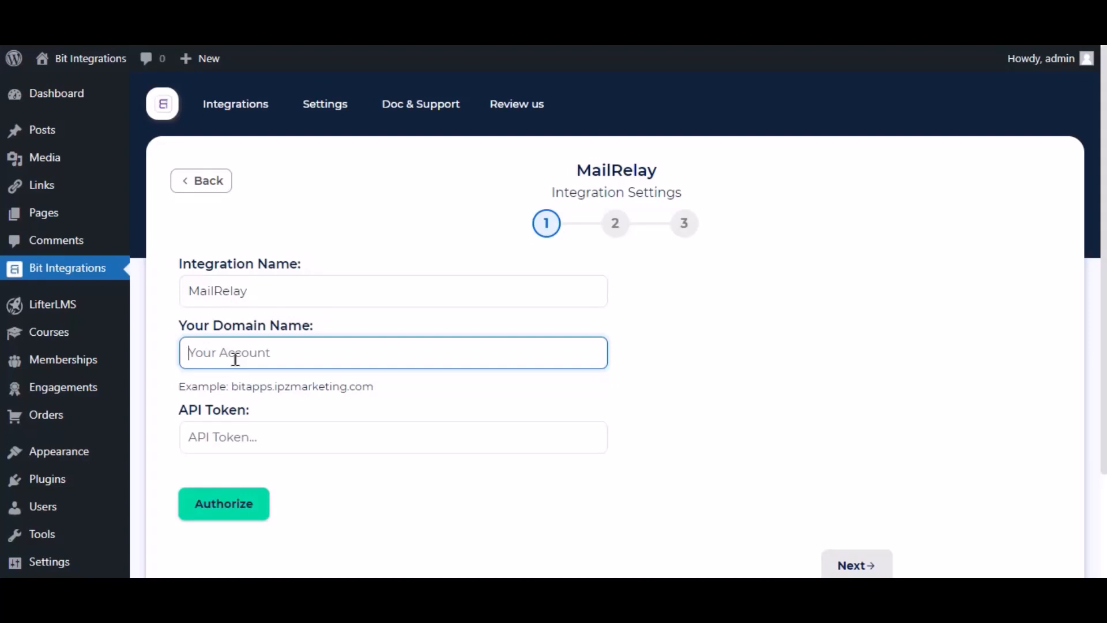
{"action": "type", "text": "almizan1"}
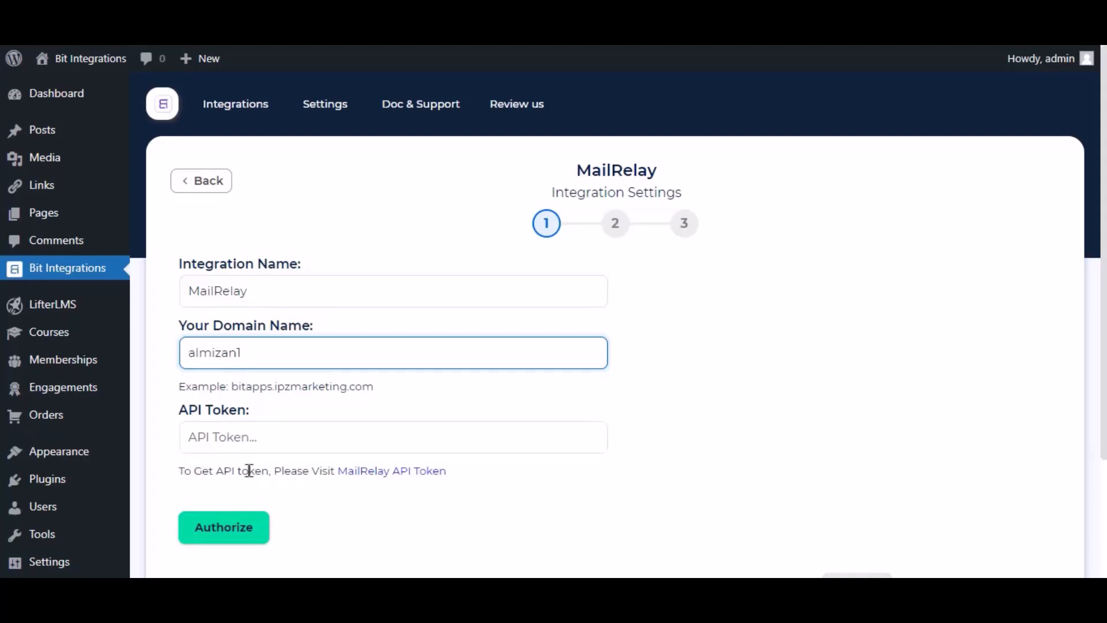
{"action": "left_click", "coordinate": [391, 470]}
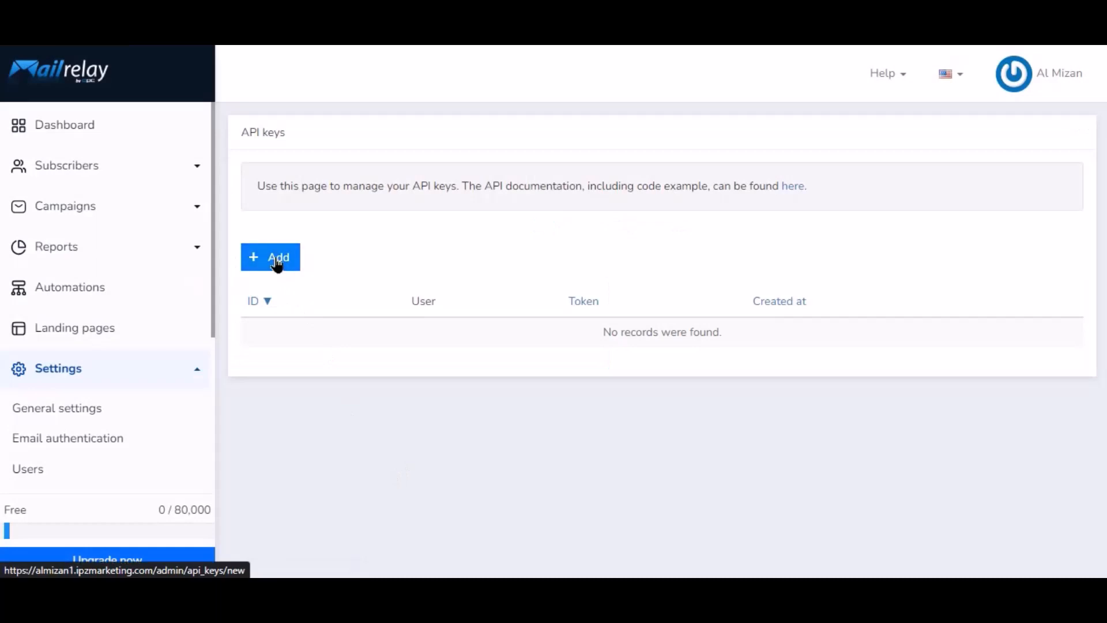
Add a new MailRelay API key for the selected user
{"action": "left_click", "coordinate": [270, 256]}
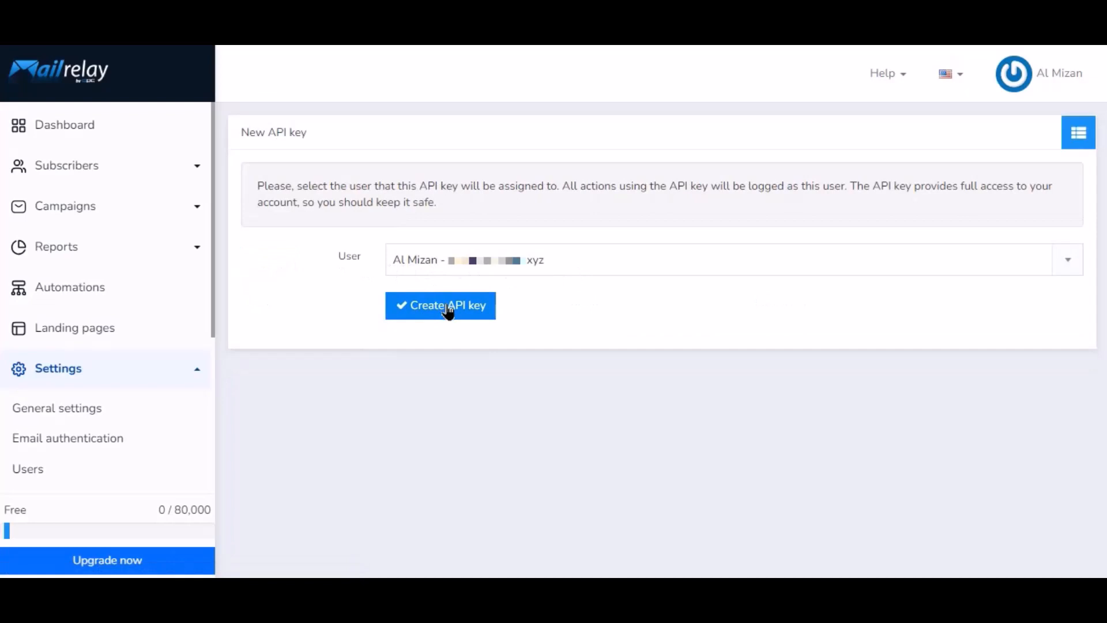
{"action": "left_click", "coordinate": [439, 305]}
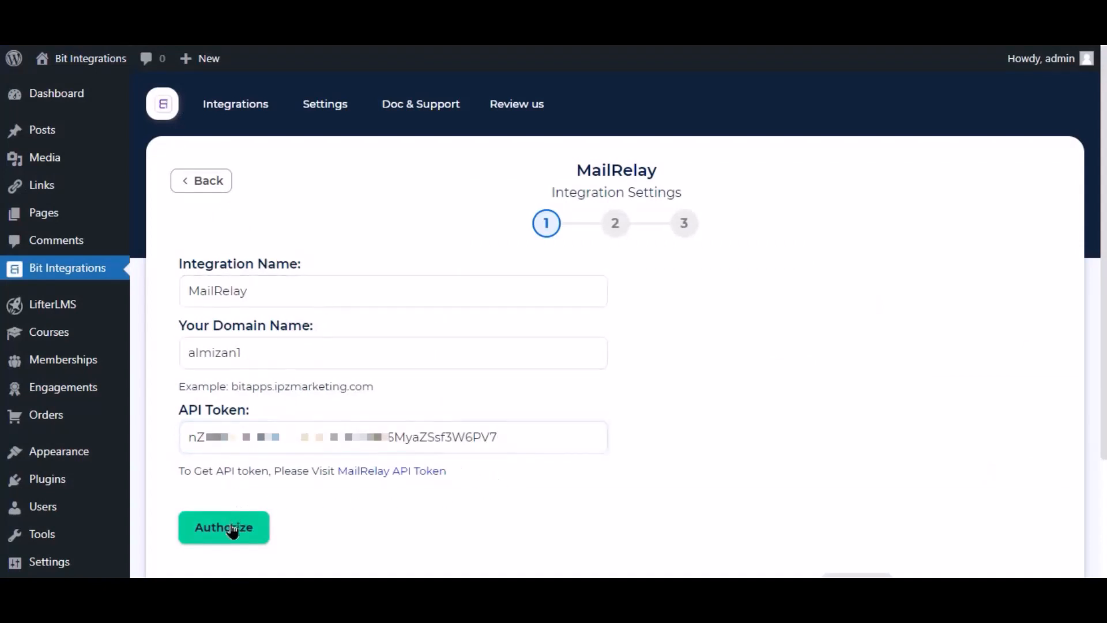
Authorize the MailRelay connection with the pasted token and continue
{"action": "left_click", "coordinate": [223, 527]}
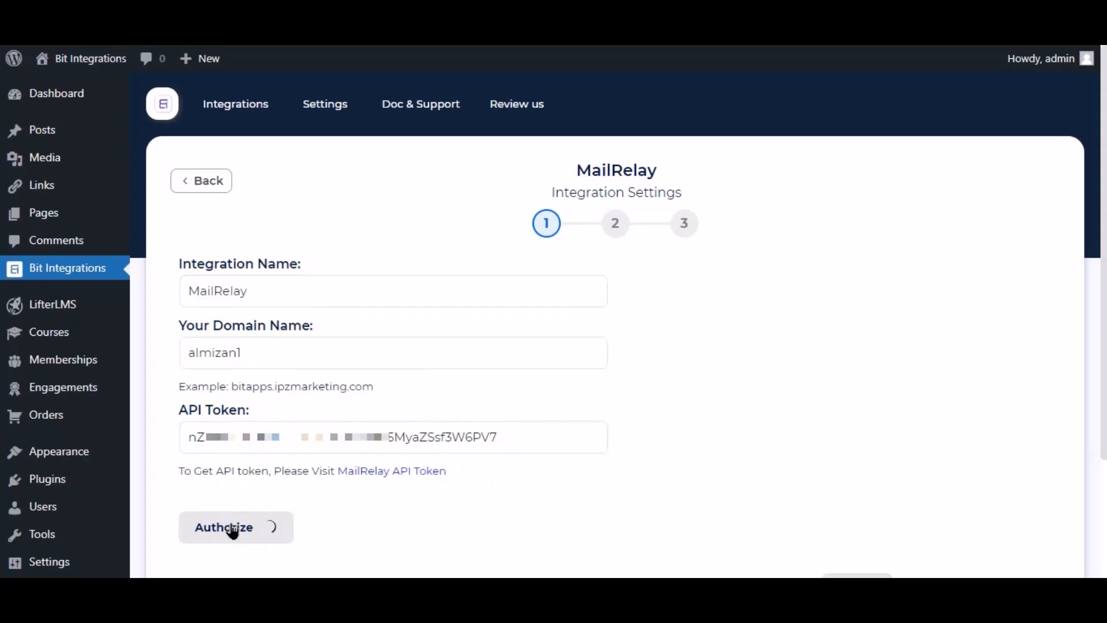
{"action": "left_click", "coordinate": [235, 527]}
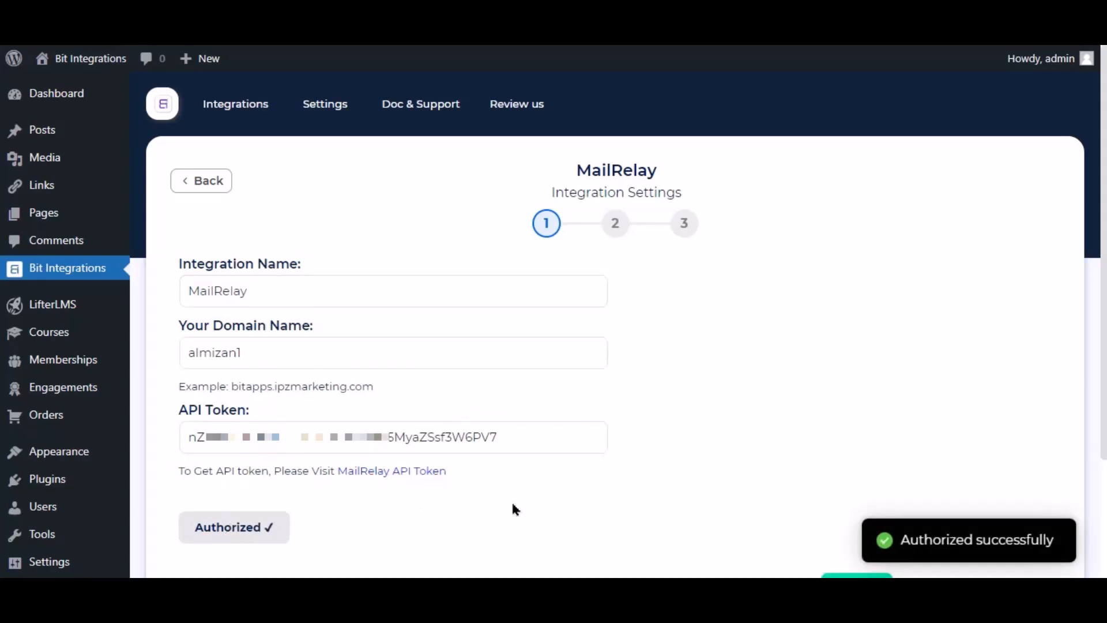
{"action": "mouse_move", "coordinate": [821, 480]}
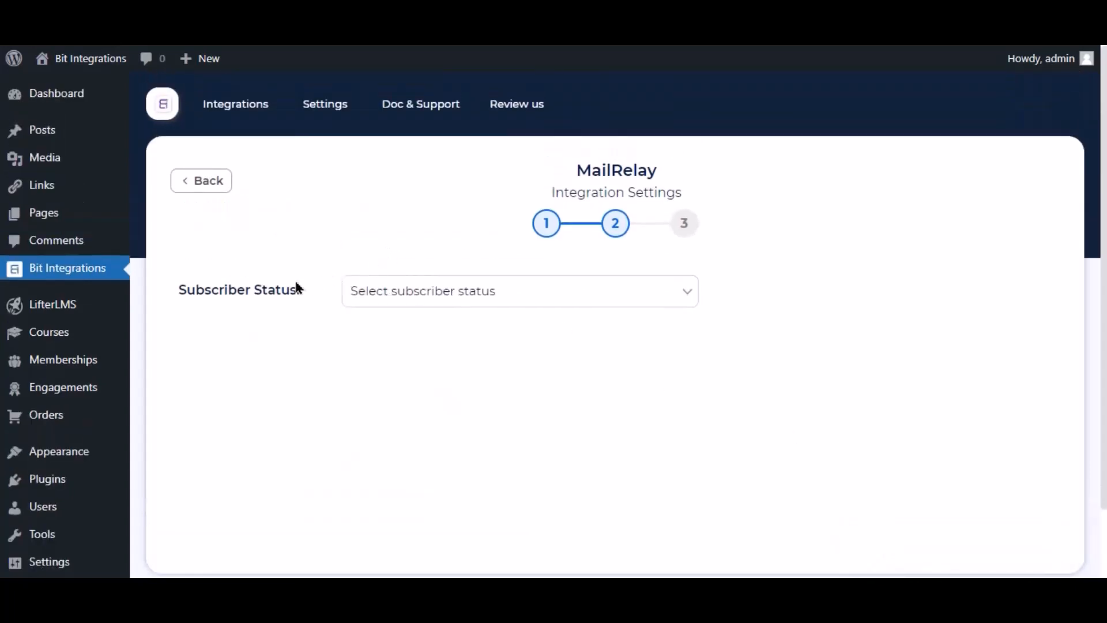
Set subscriber status Active and map Email and Nick Name to MailRelay's Email and Name
{"action": "left_click", "coordinate": [519, 291]}
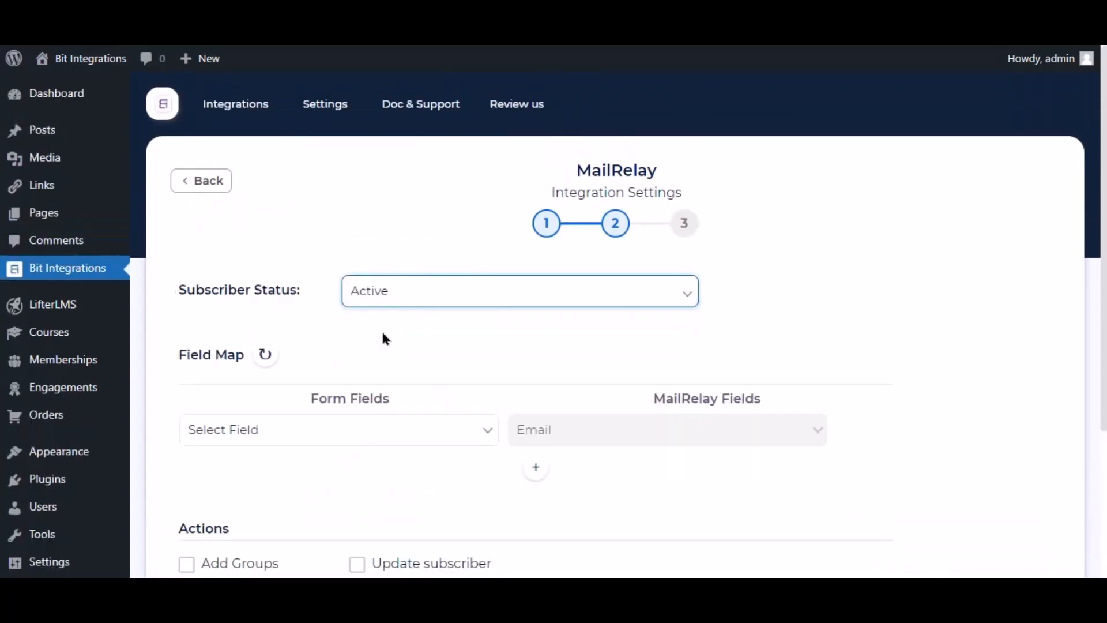
{"action": "left_click", "coordinate": [338, 429]}
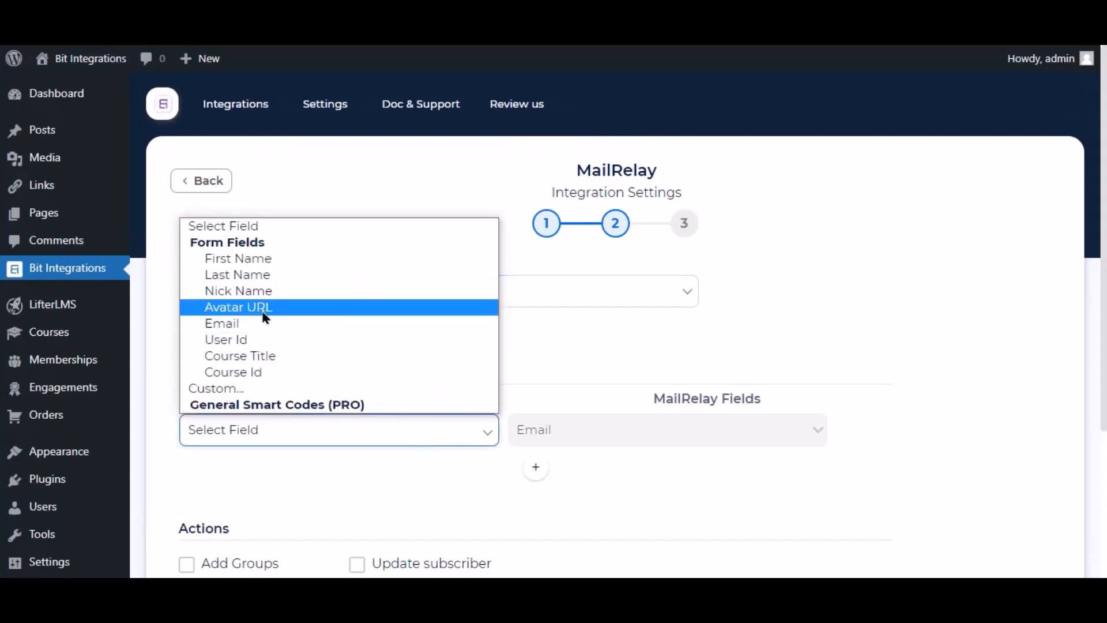
{"action": "left_click", "coordinate": [221, 323]}
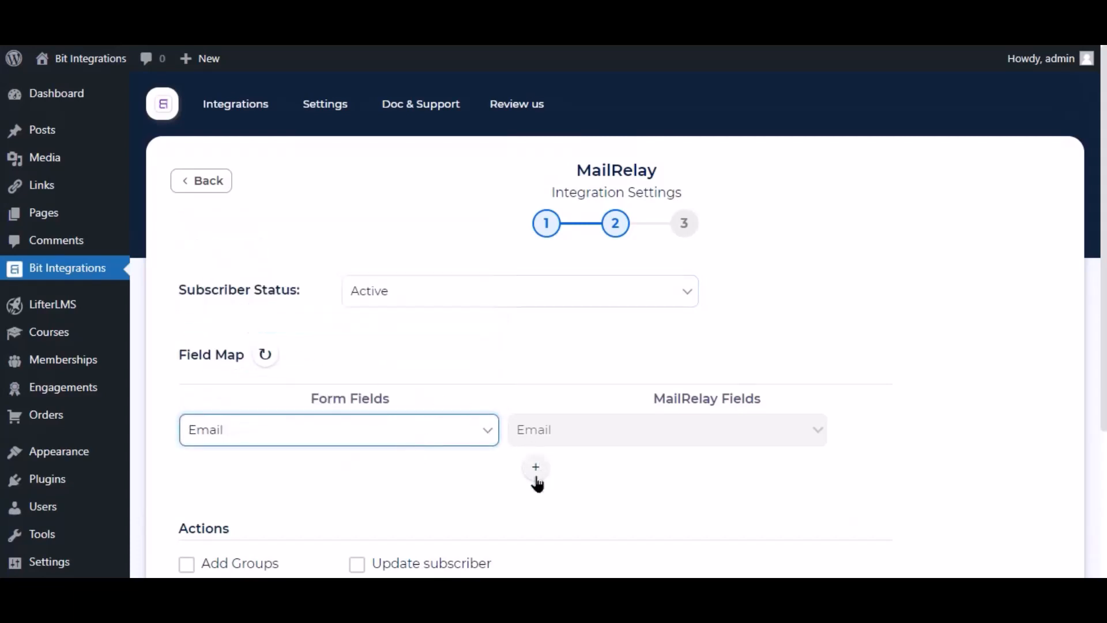
{"action": "left_click", "coordinate": [535, 467]}
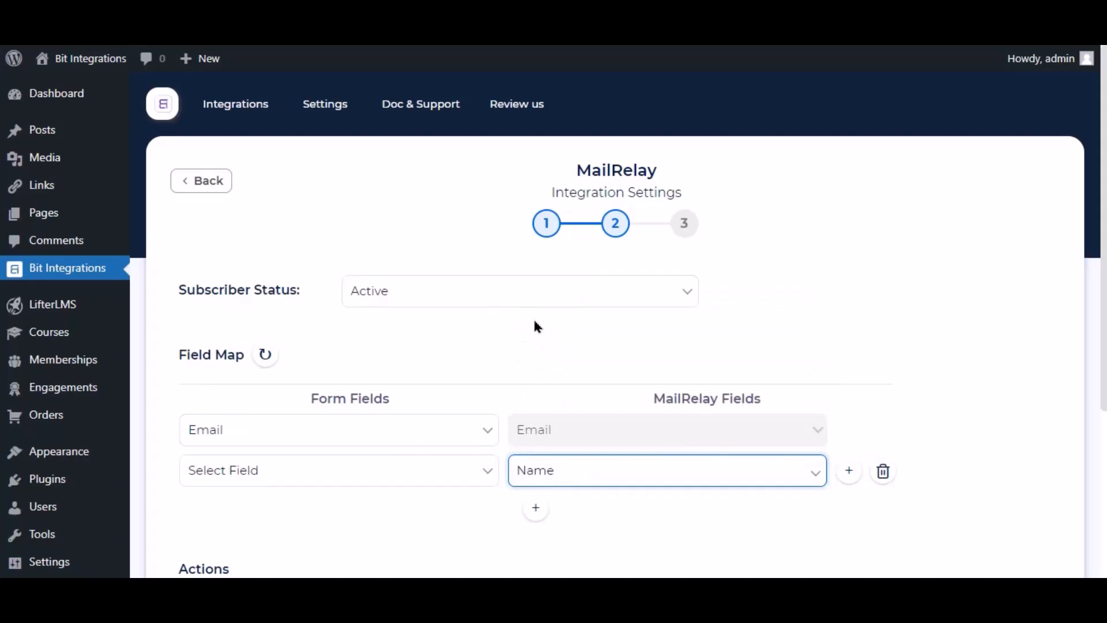
{"action": "left_click", "coordinate": [338, 470]}
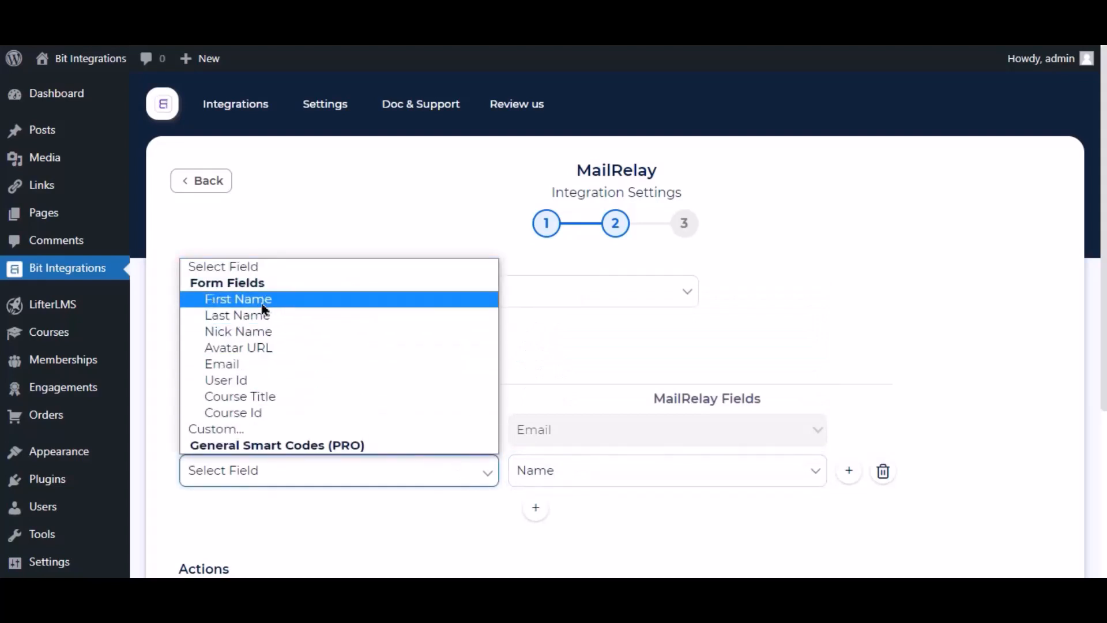
{"action": "mouse_move", "coordinate": [237, 331]}
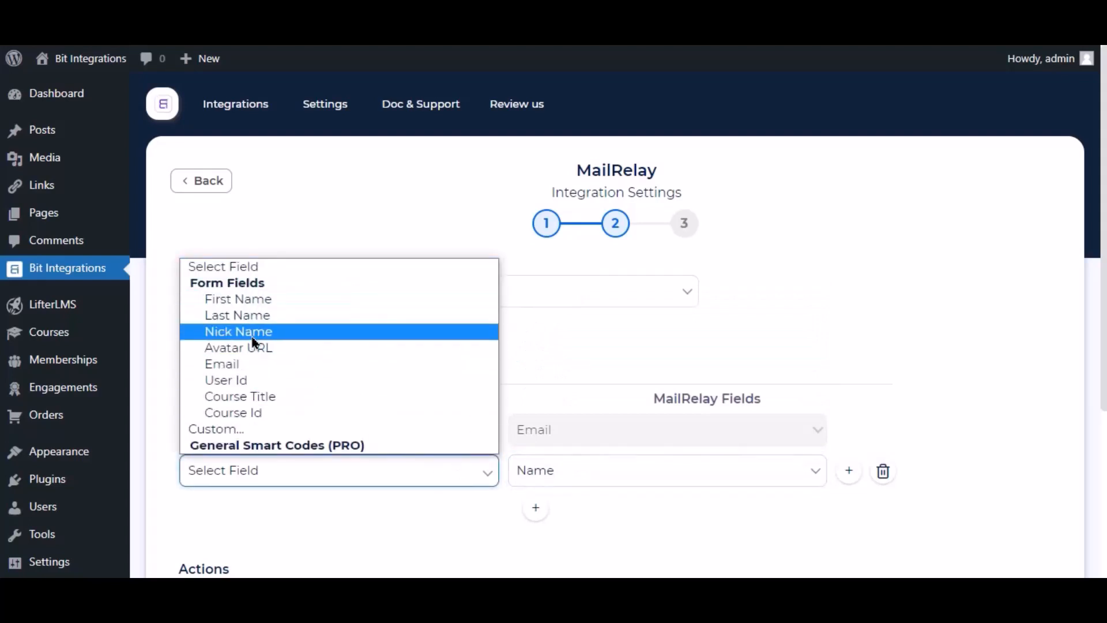
{"action": "left_click", "coordinate": [238, 331]}
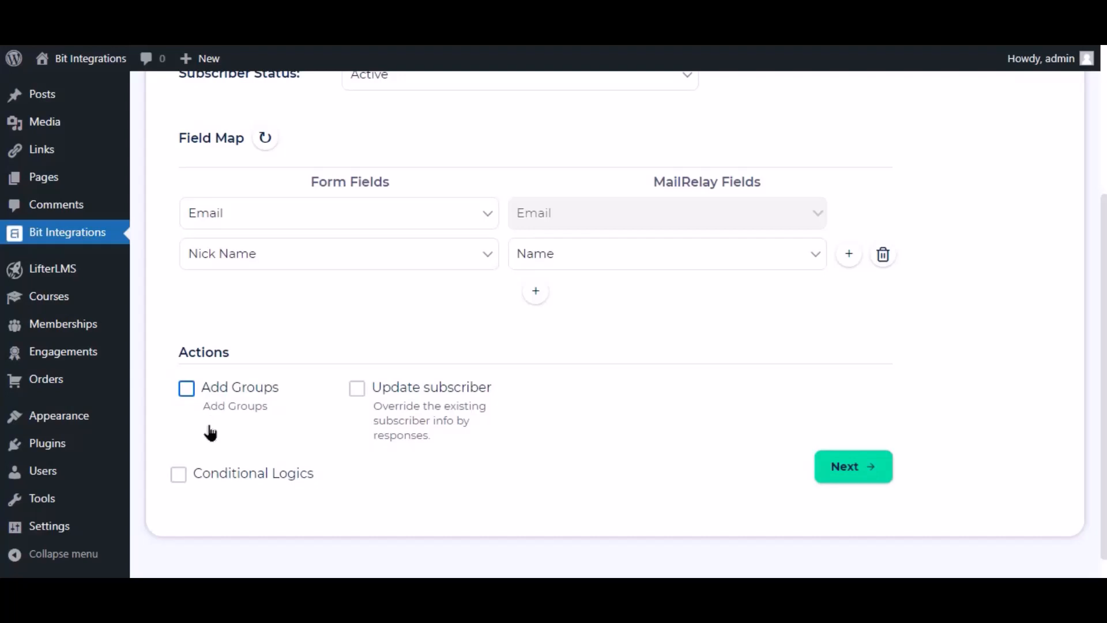
{"action": "mouse_move", "coordinate": [206, 482]}
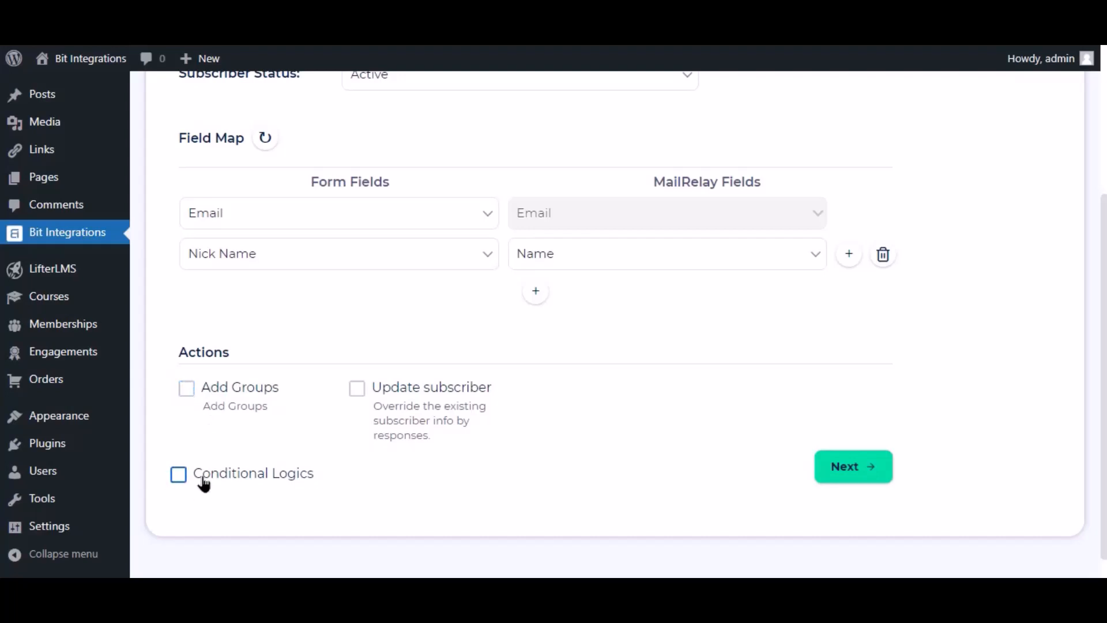
Leave conditional logic off, finish and save the integration, then go to the contact form page
{"action": "left_click", "coordinate": [178, 473]}
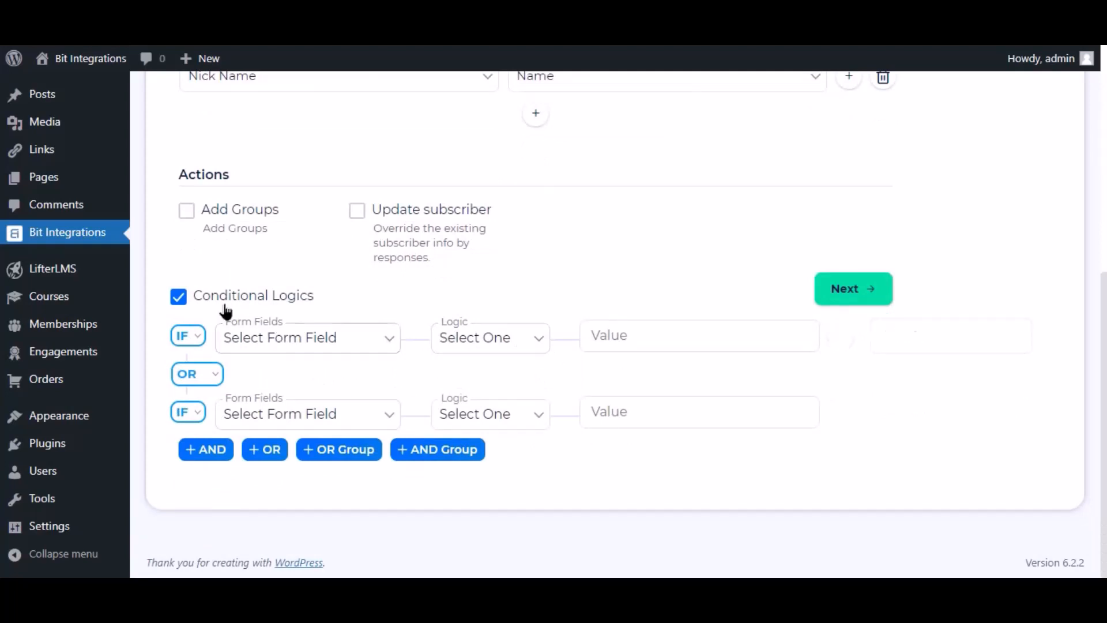
{"action": "left_click", "coordinate": [178, 296]}
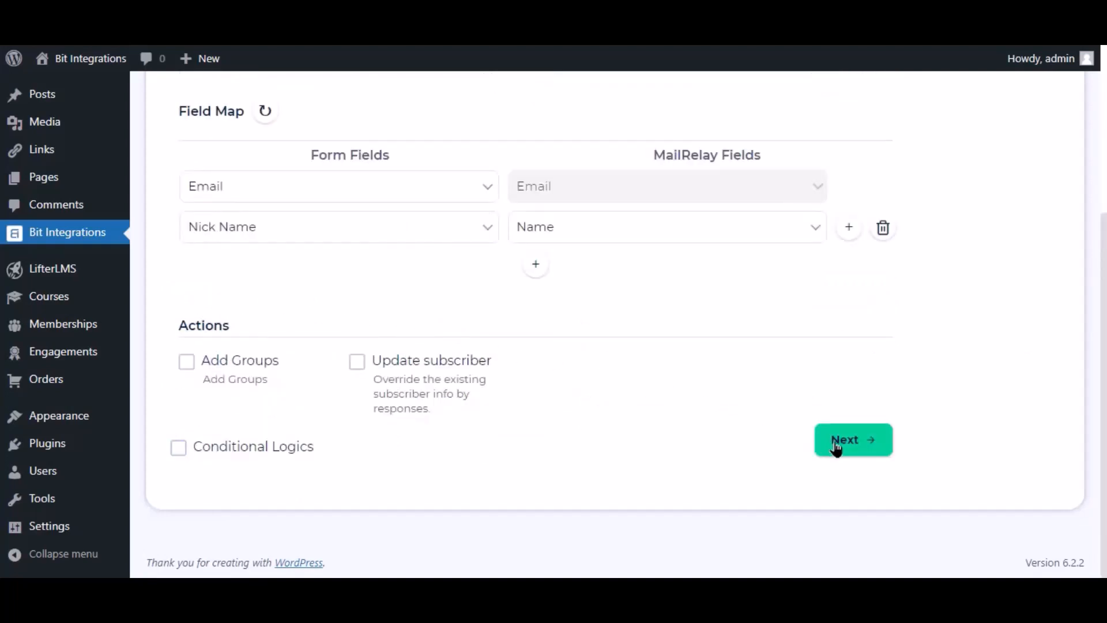
{"action": "left_click", "coordinate": [854, 440]}
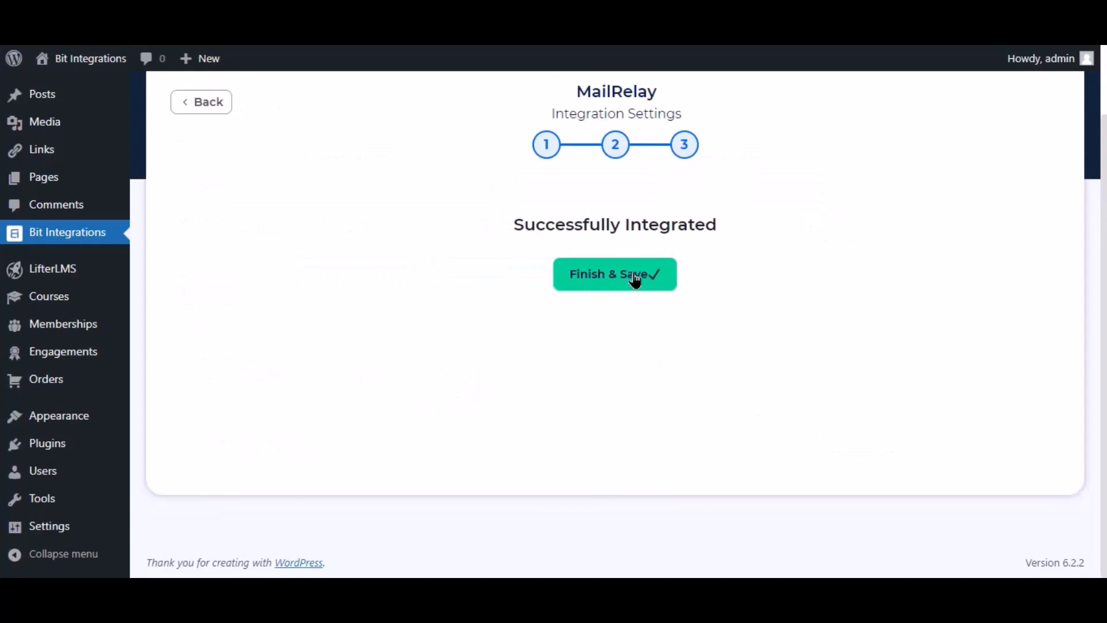
{"action": "left_click", "coordinate": [615, 274]}
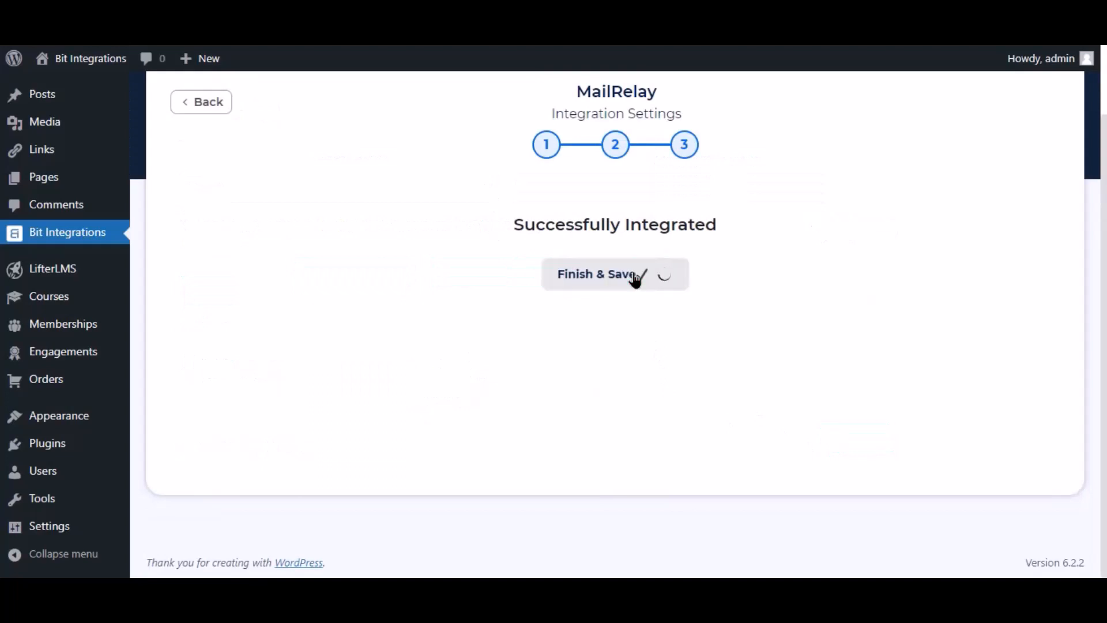
{"action": "left_click", "coordinate": [614, 274]}
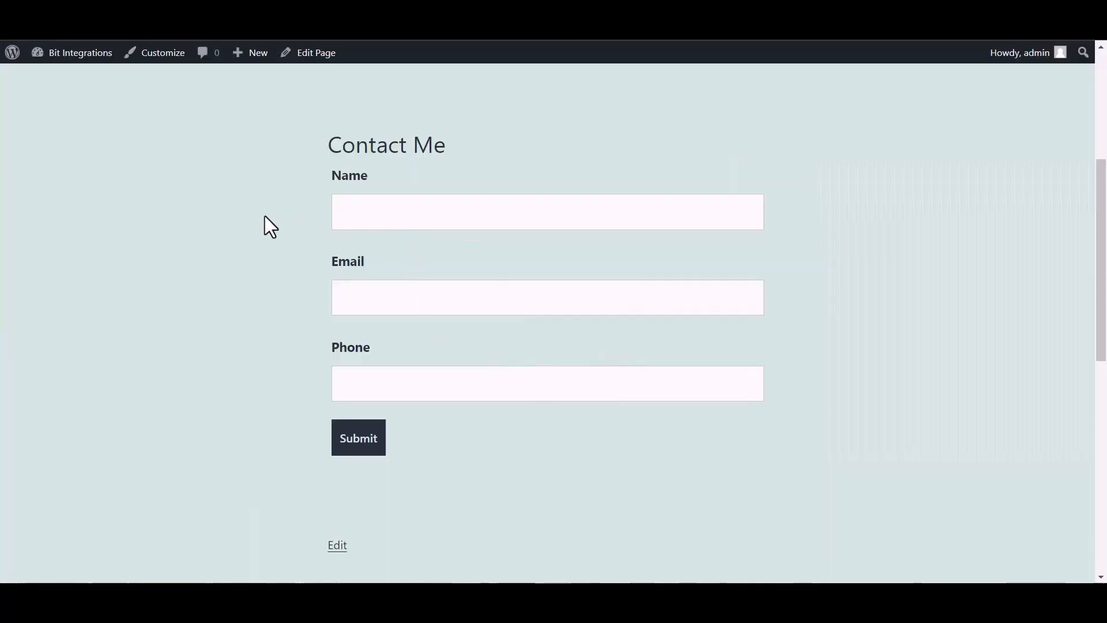
Fill the Contact Me form with name Bit Integrations, a support email and phone 444555666
{"action": "left_click", "coordinate": [547, 212]}
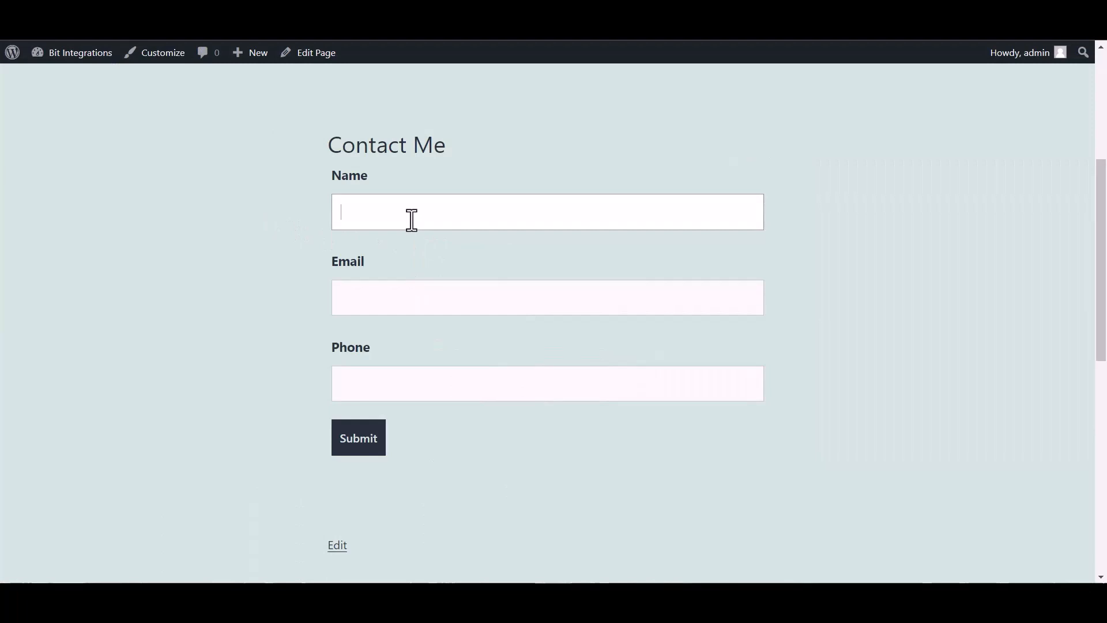
{"action": "type", "text": "Bit Integration"}
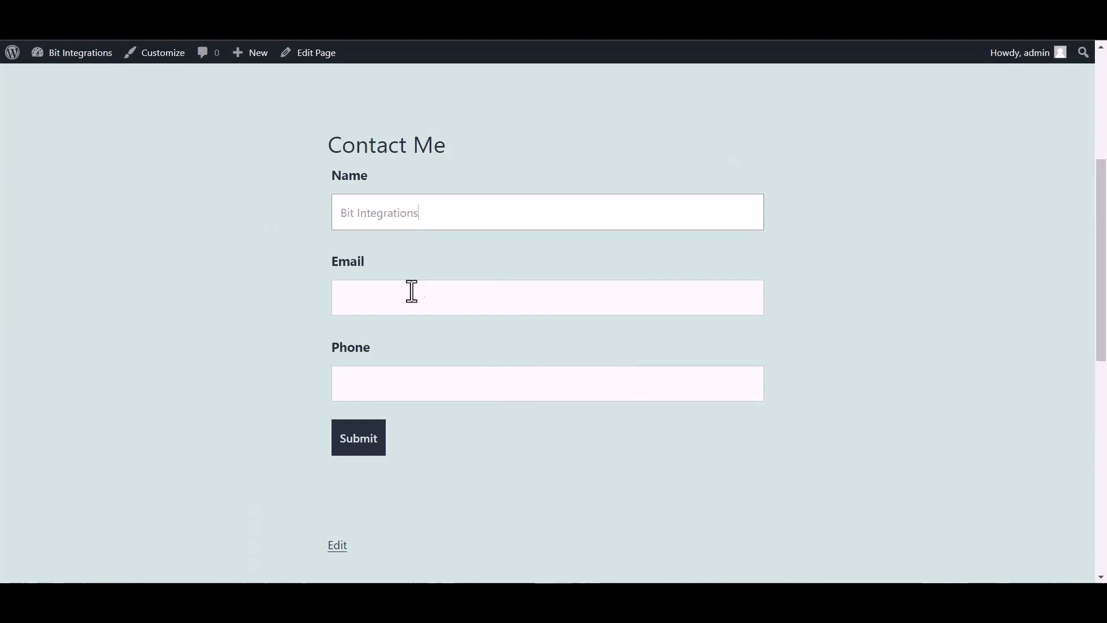
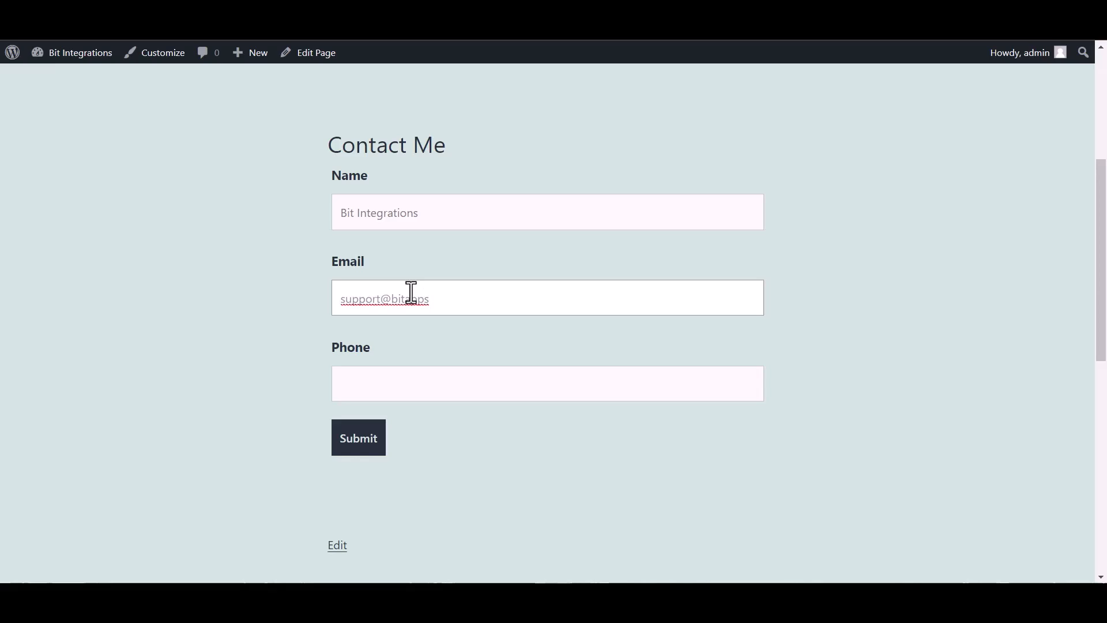
{"action": "type", "text": "4"}
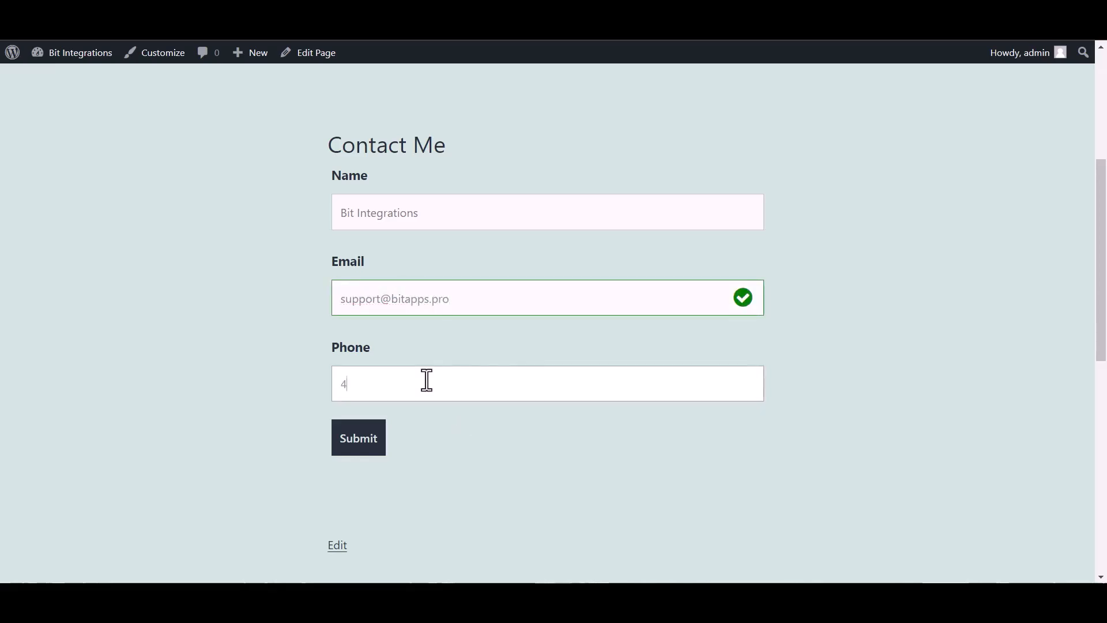
{"action": "type", "text": "44555666"}
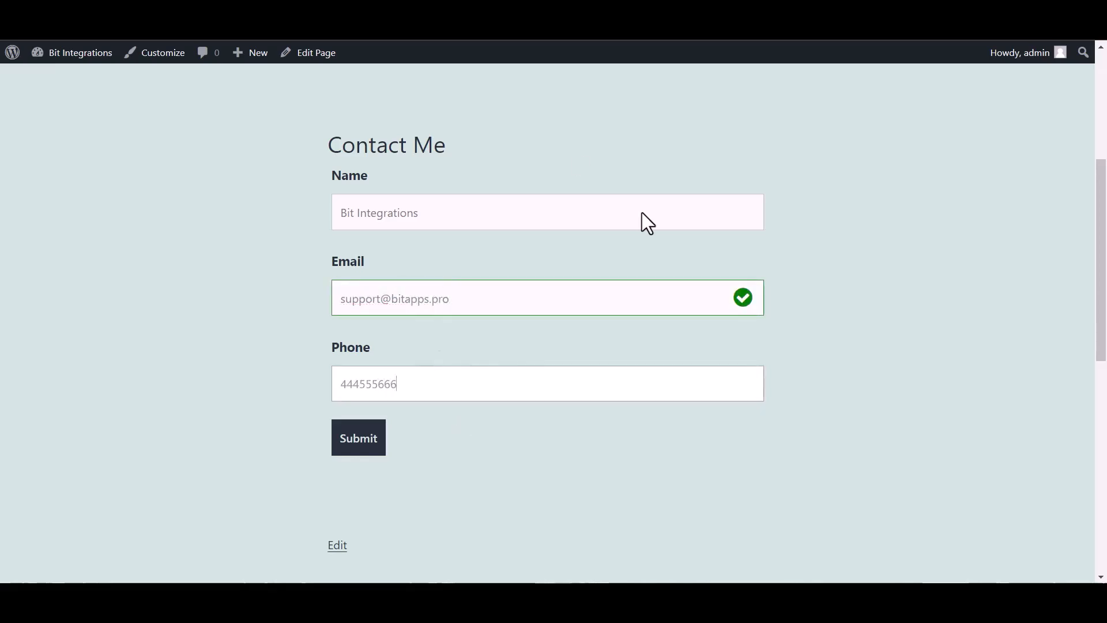
Submit the form and switch over to the MailRelay account
{"action": "left_click", "coordinate": [358, 437]}
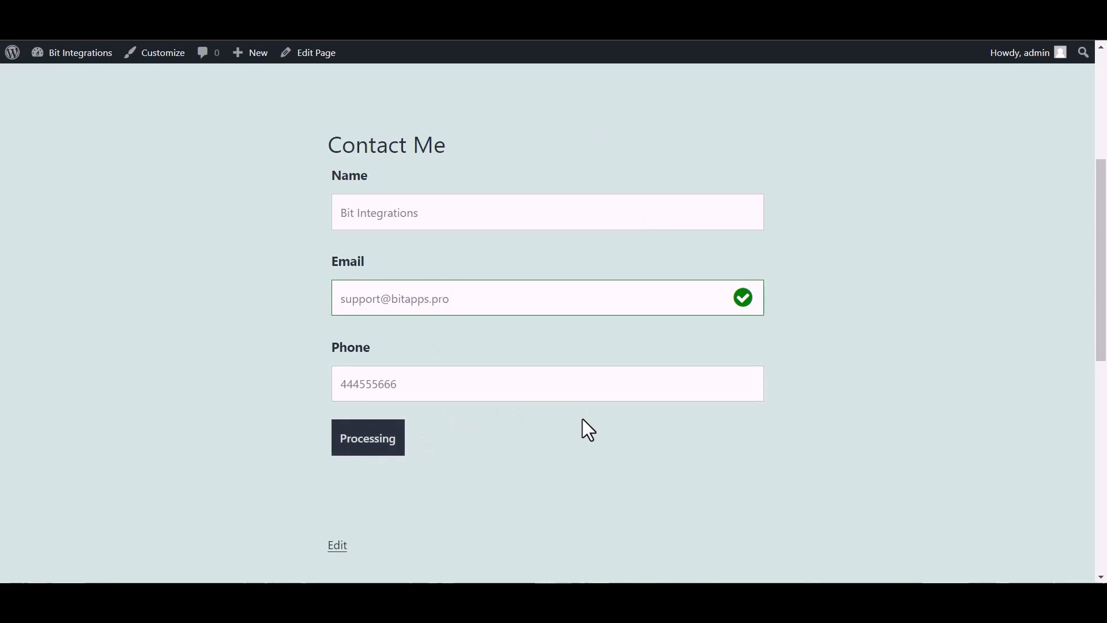
{"action": "left_click", "coordinate": [367, 437]}
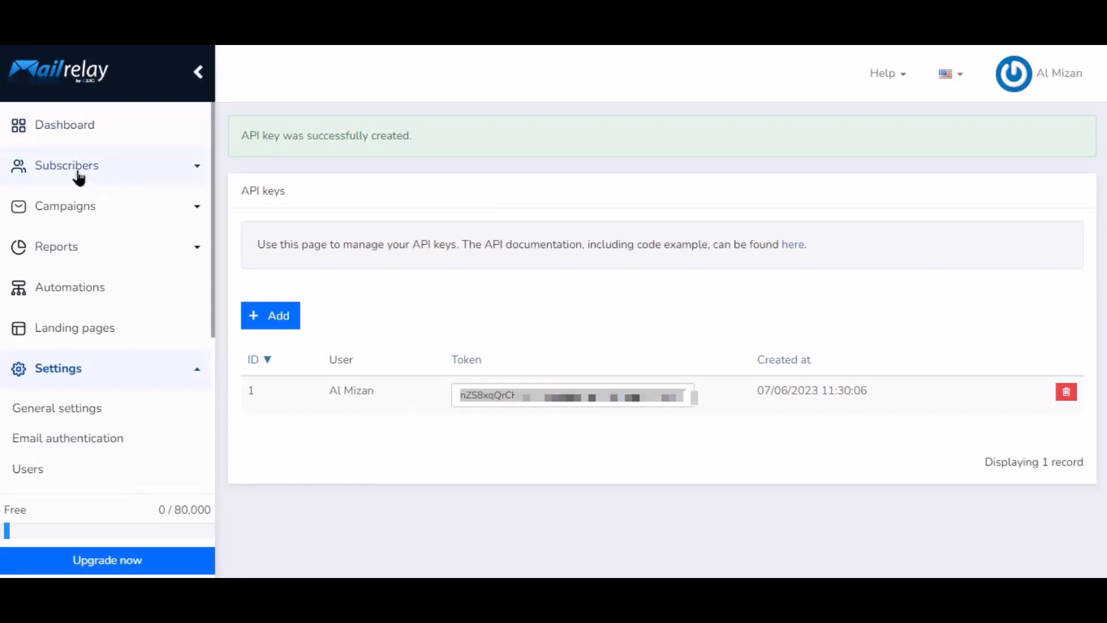
View MailRelay's Subscribers list showing Bit Integrations as an active subscriber
{"action": "left_click", "coordinate": [67, 165]}
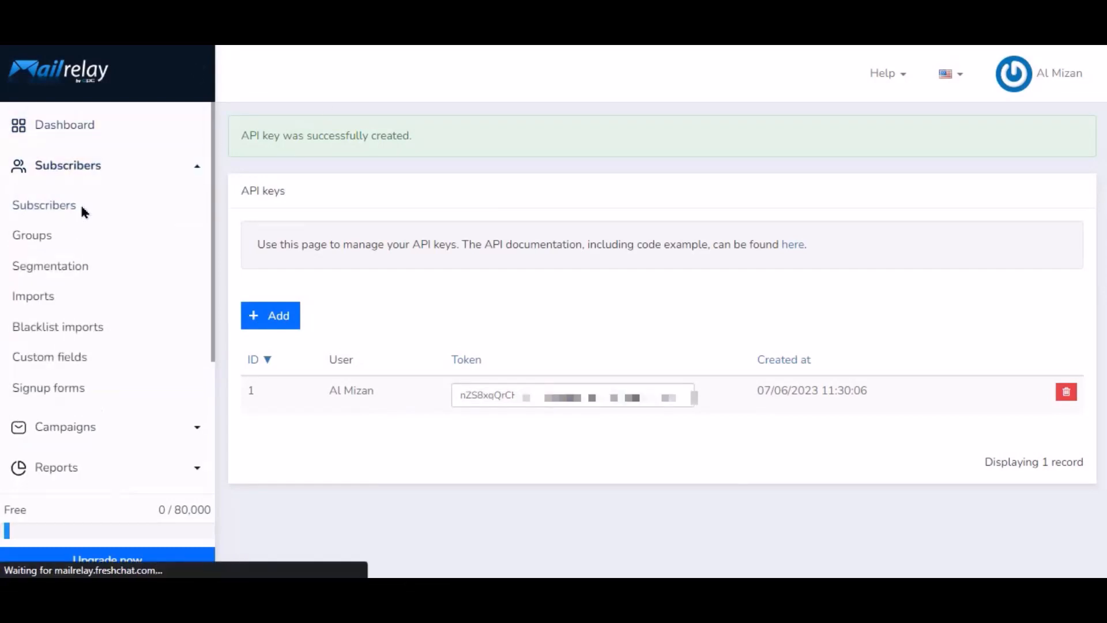
{"action": "left_click", "coordinate": [44, 206]}
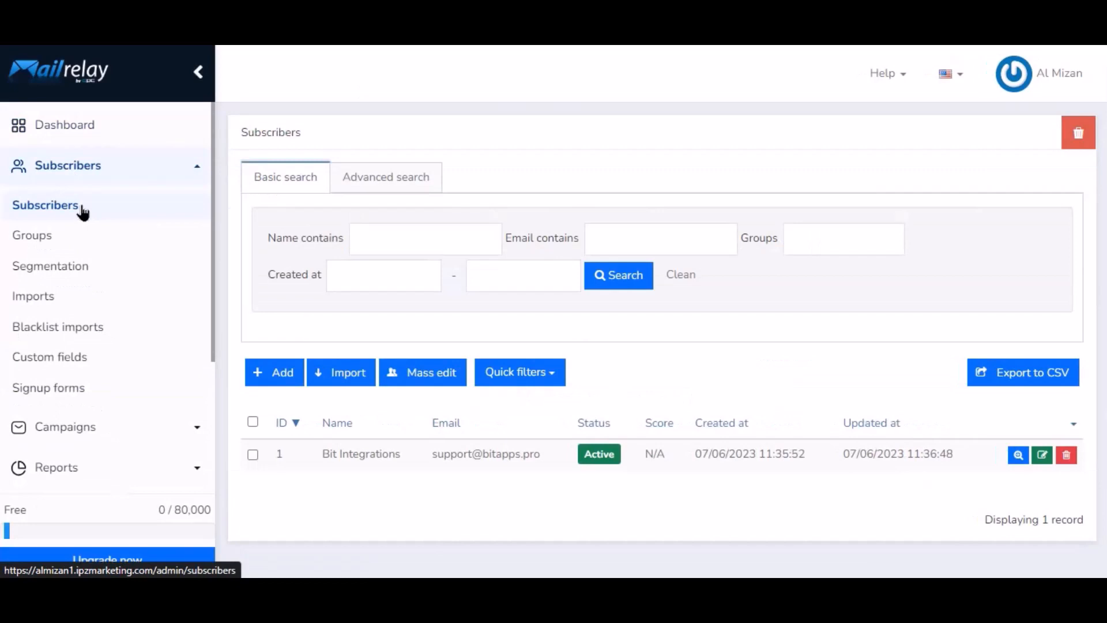
{"action": "mouse_move", "coordinate": [313, 467]}
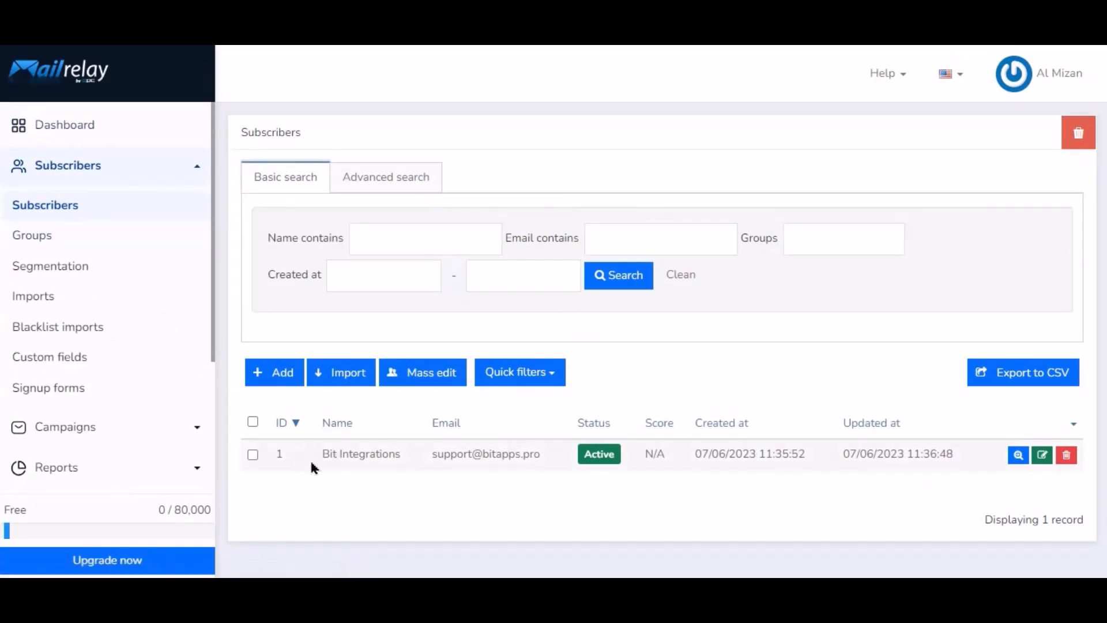
{"action": "mouse_move", "coordinate": [545, 463]}
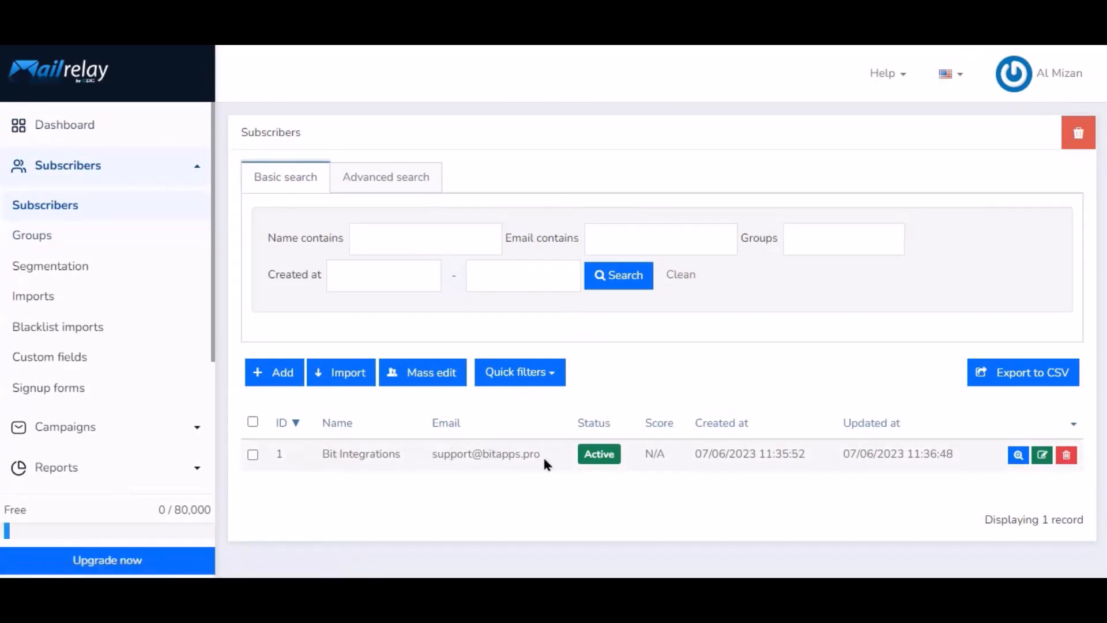